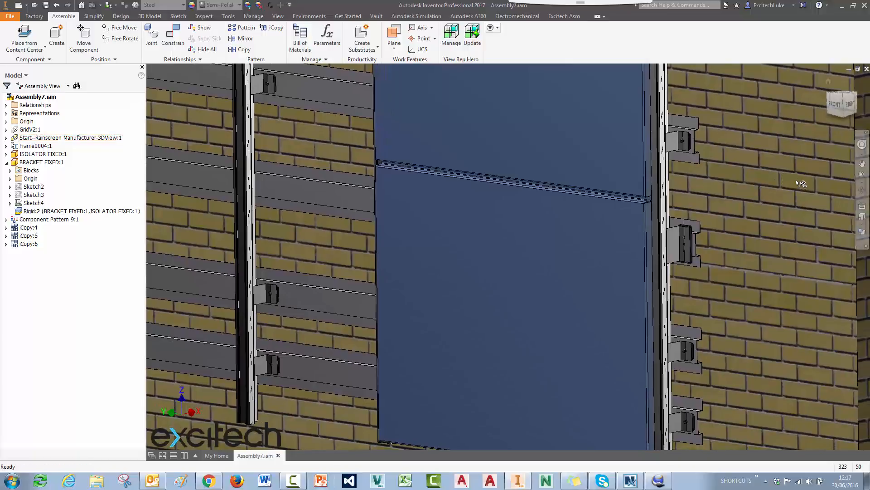
mouse_move(801, 184)
type("HolePattern")
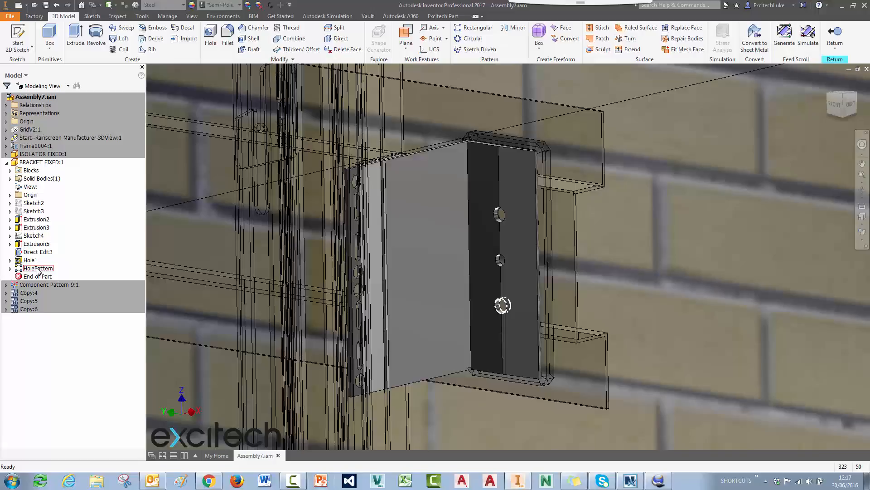
Step: Inspect the bracket's HolePattern and Hole1 features, then return to the assembly
left_click(30, 260)
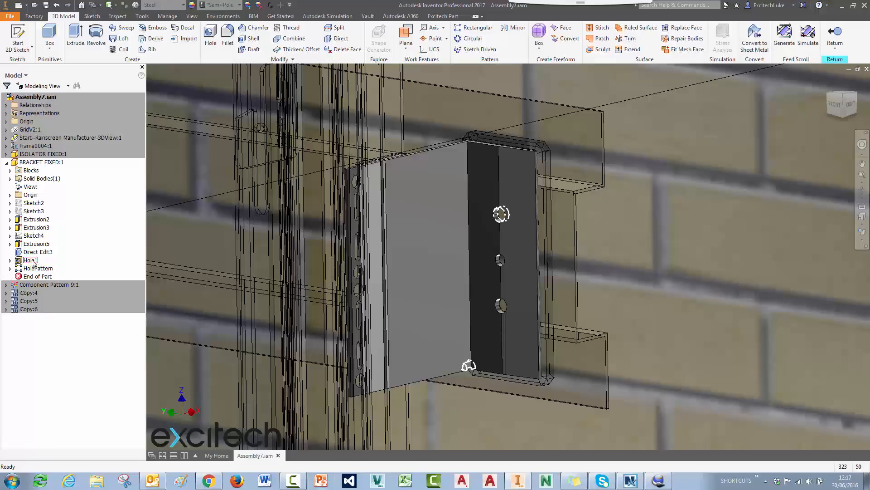
left_click(38, 268)
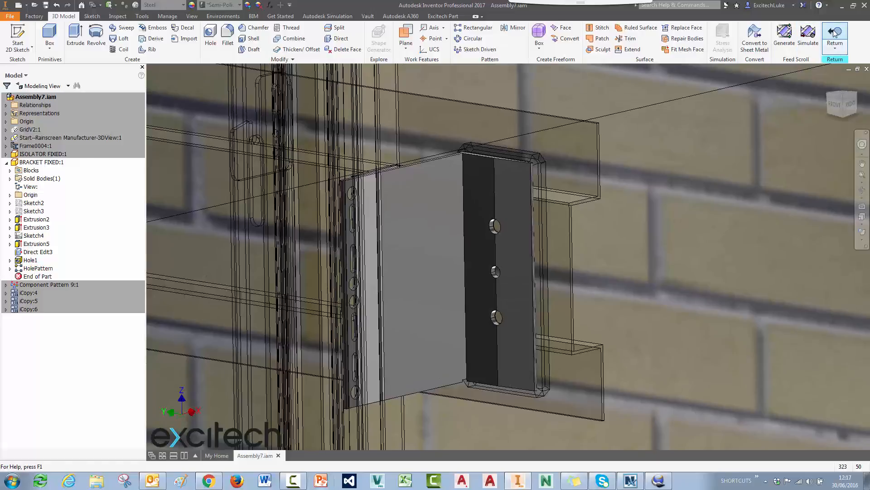
left_click(835, 36)
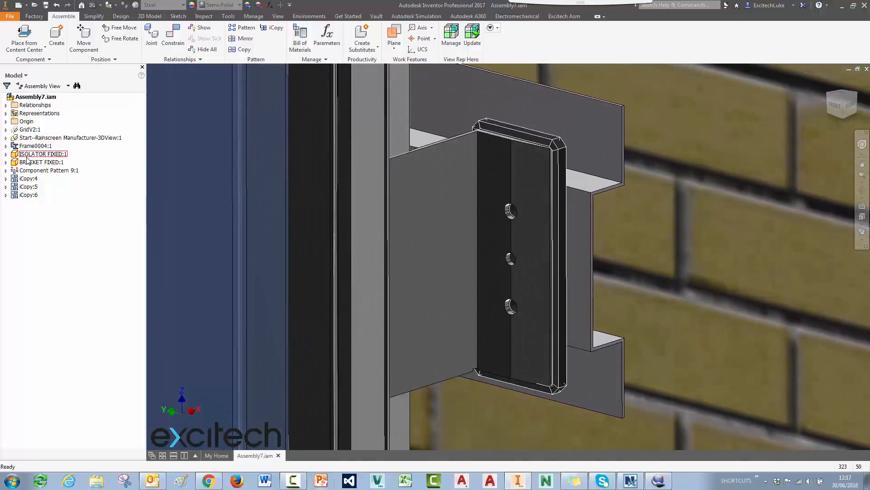
Step: Start a Bolted Connection from the Design tab, placed by hole
left_click(121, 16)
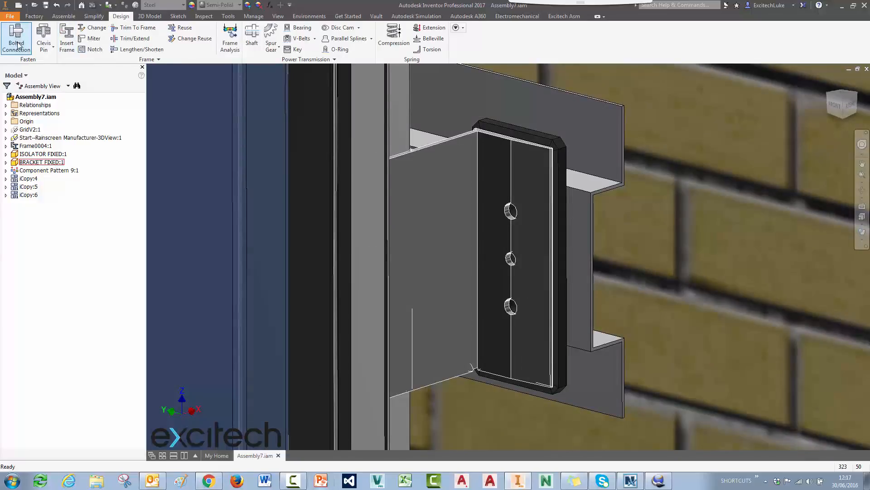
left_click(16, 38)
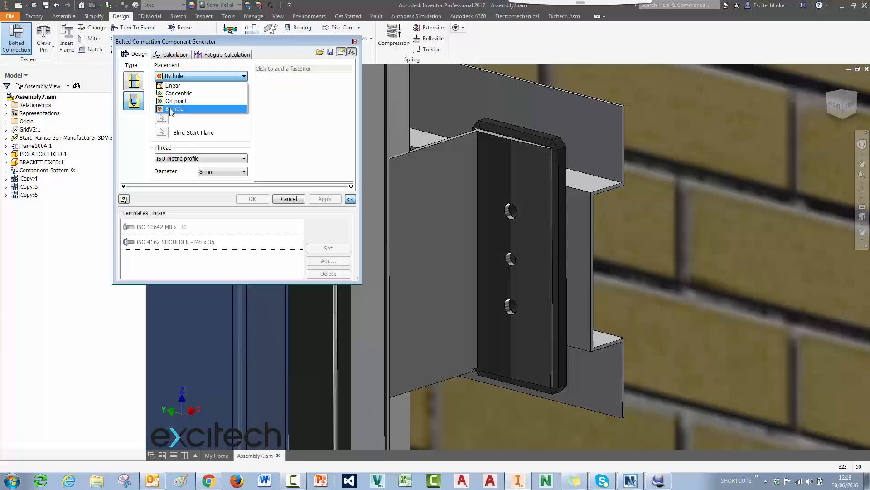
left_click(175, 109)
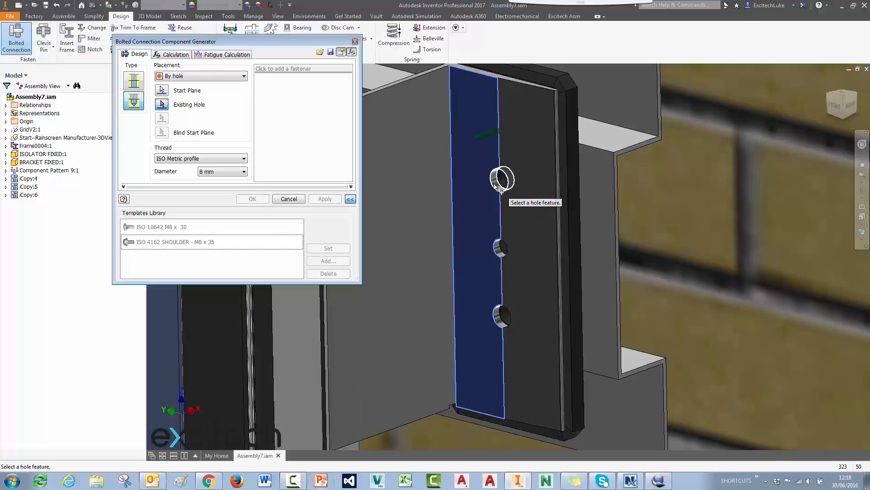
Step: Pick the bracket's top existing hole as the connection target
left_click(501, 178)
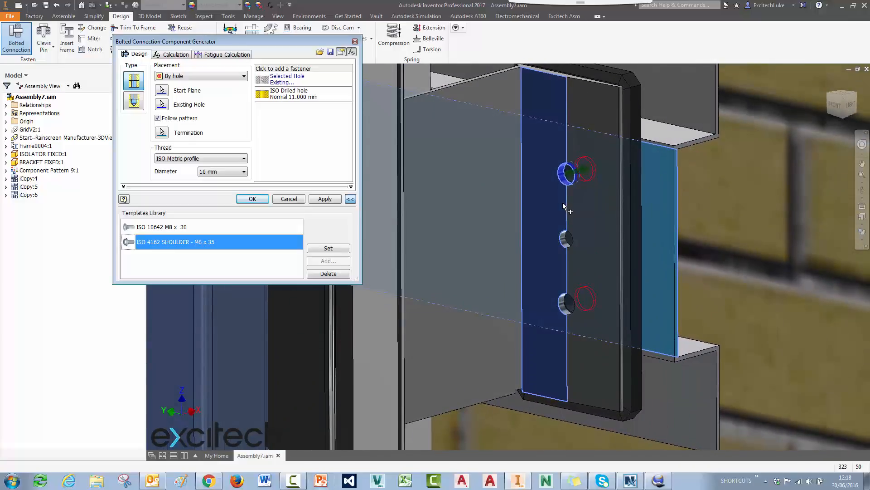
mouse_move(599, 183)
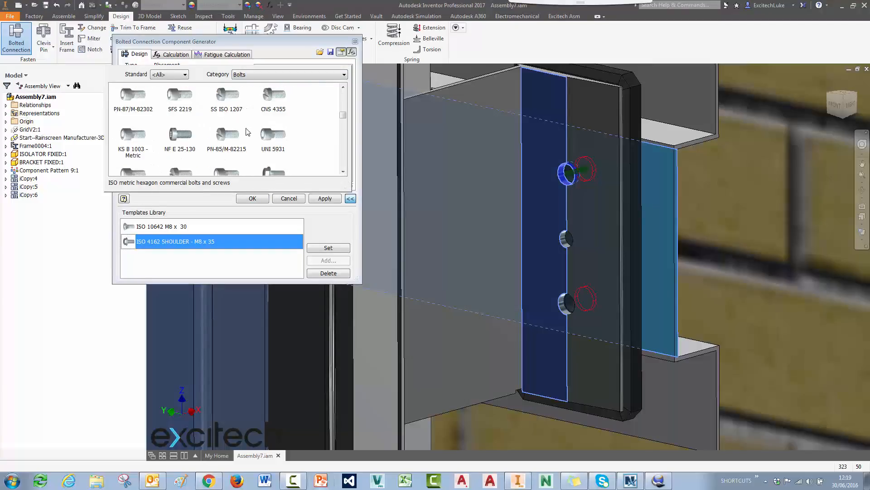
Step: Build an ISO 4014 M10 bolt stack with ISO 7089 washers and ISO 7043 nut
scroll("down", 3)
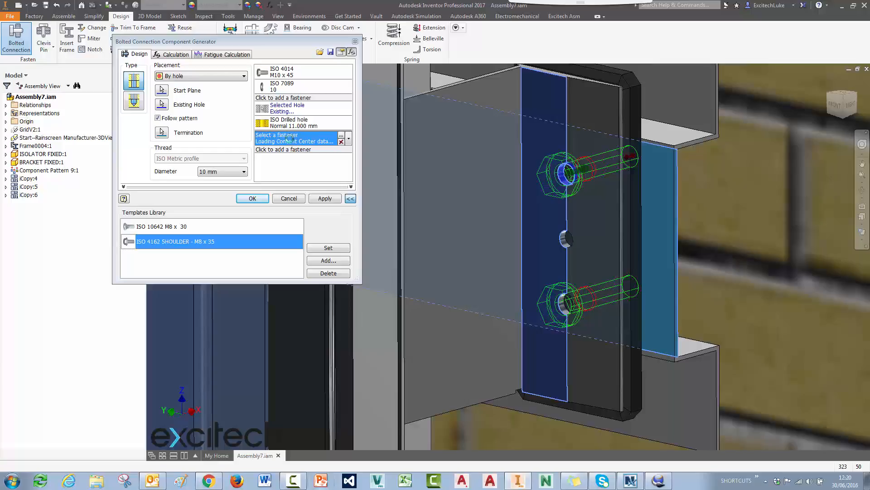
left_click(283, 150)
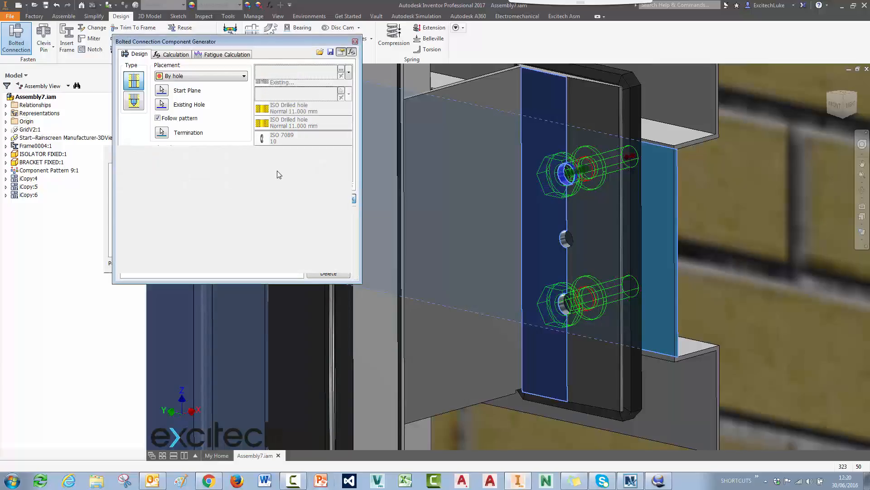
left_click(349, 198)
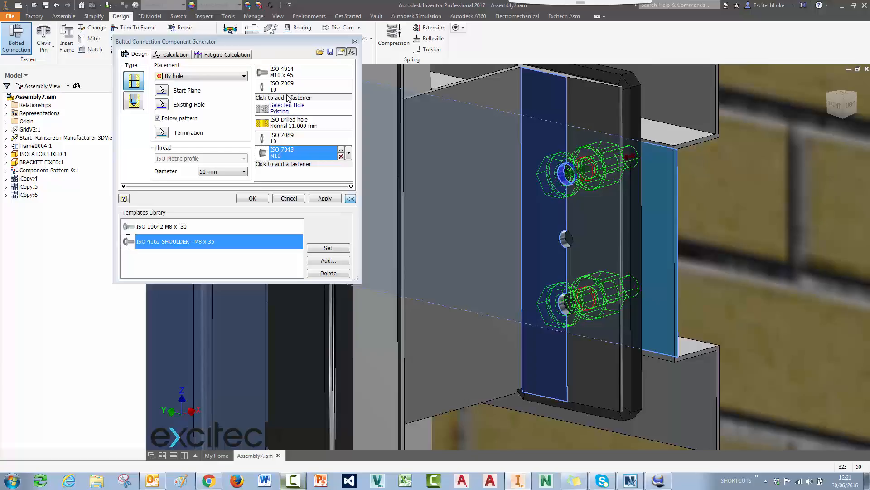
left_click(349, 198)
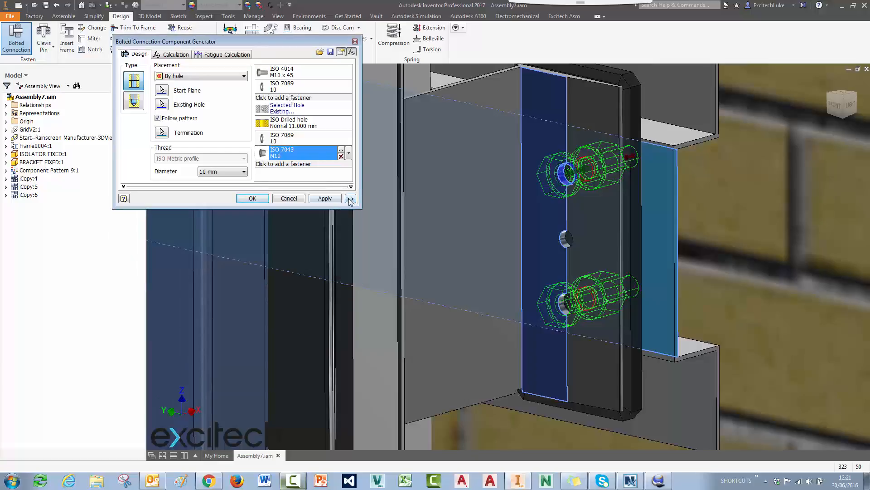
left_click(350, 198)
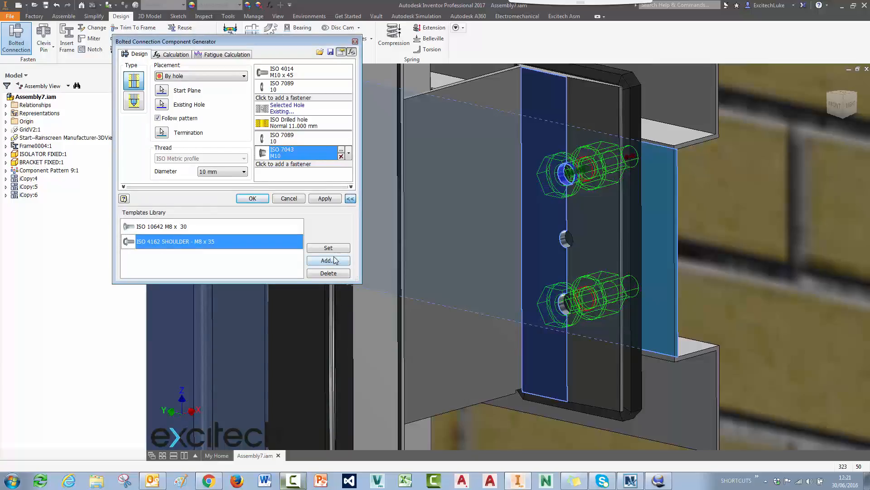
Step: Save the stack as template 'LUKES BOLTED CONNECTION' and generate the connection
left_click(327, 260)
type("L")
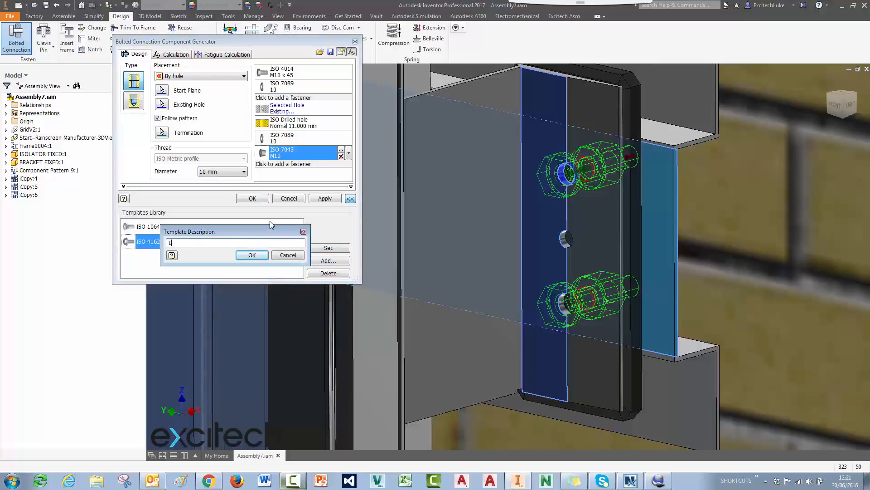
type("UKE'S CO")
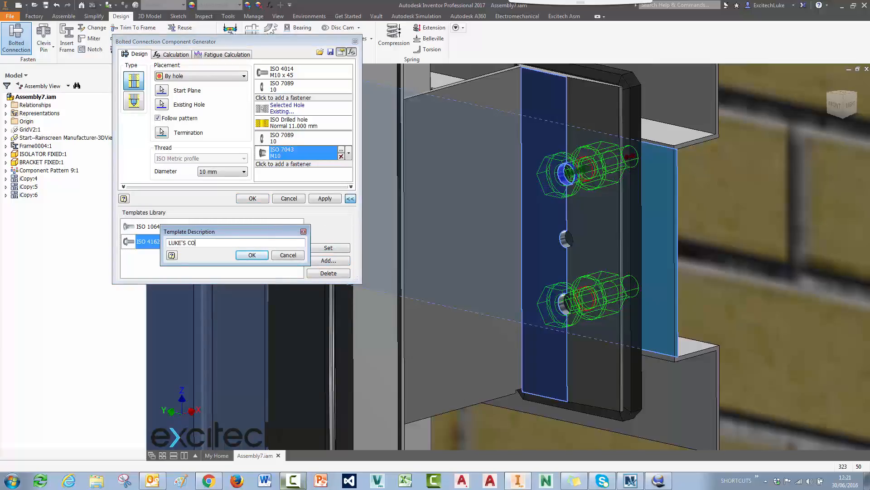
type("NNECTION")
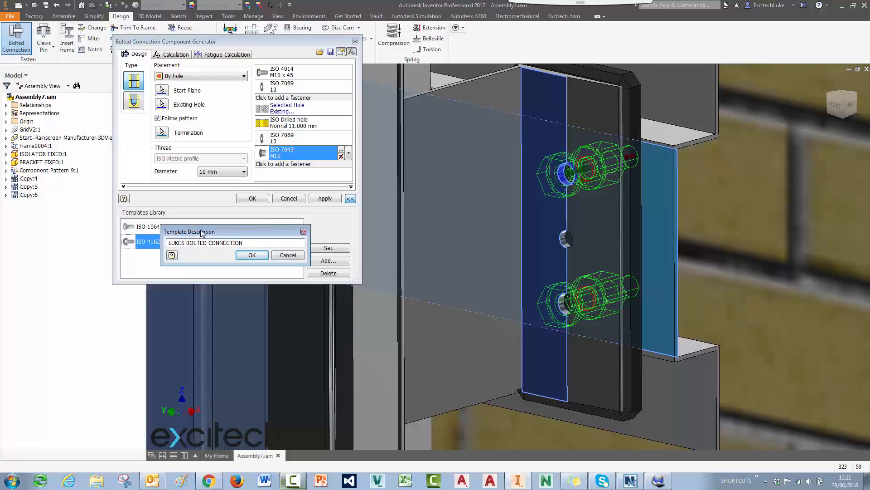
left_click(252, 254)
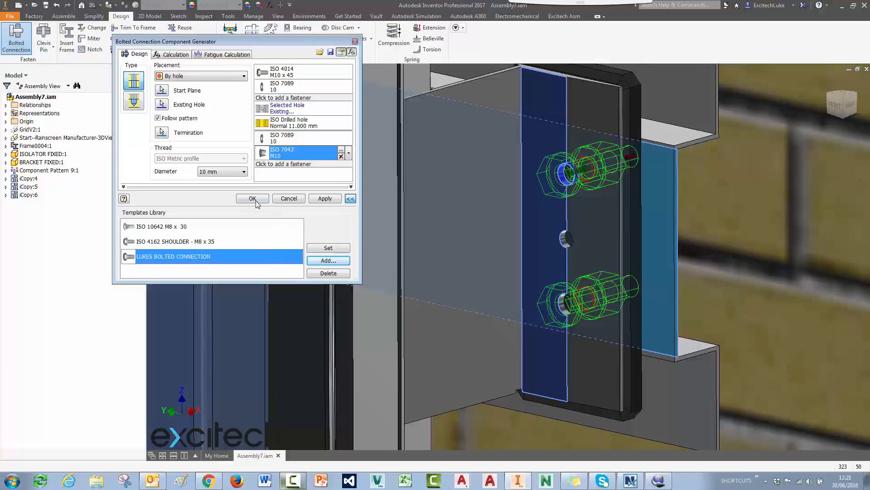
left_click(252, 199)
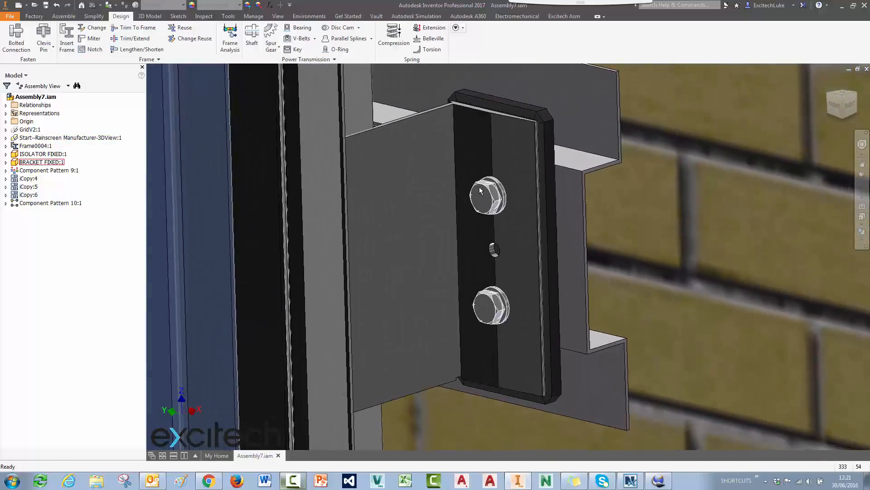
Step: Delete Bolted Connection:169 from the browser, clearing the bracket's holes
right_click(32, 203)
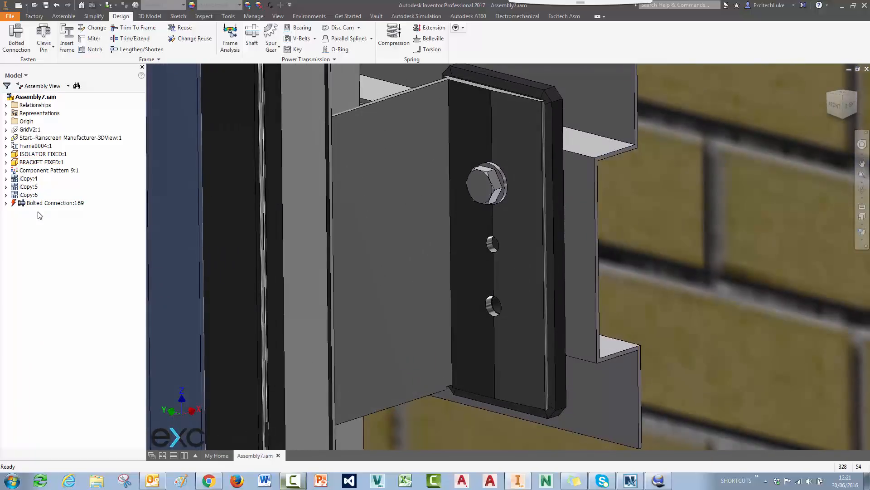
right_click(54, 203)
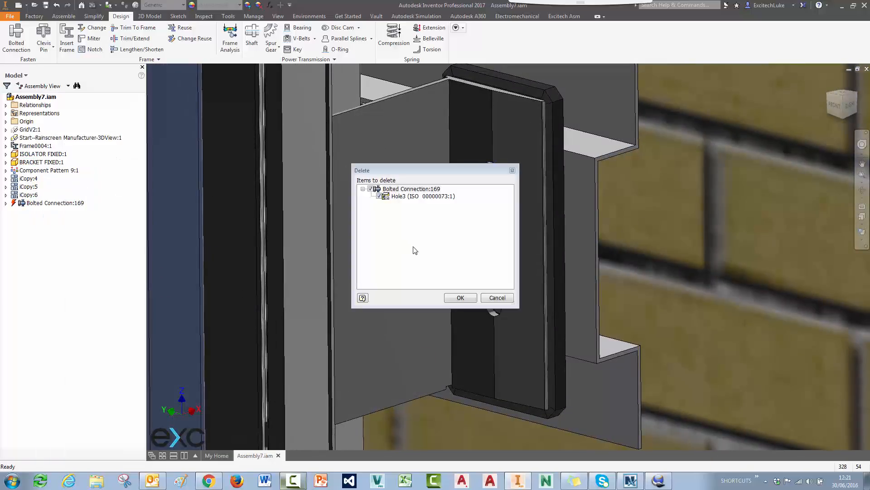
left_click(459, 297)
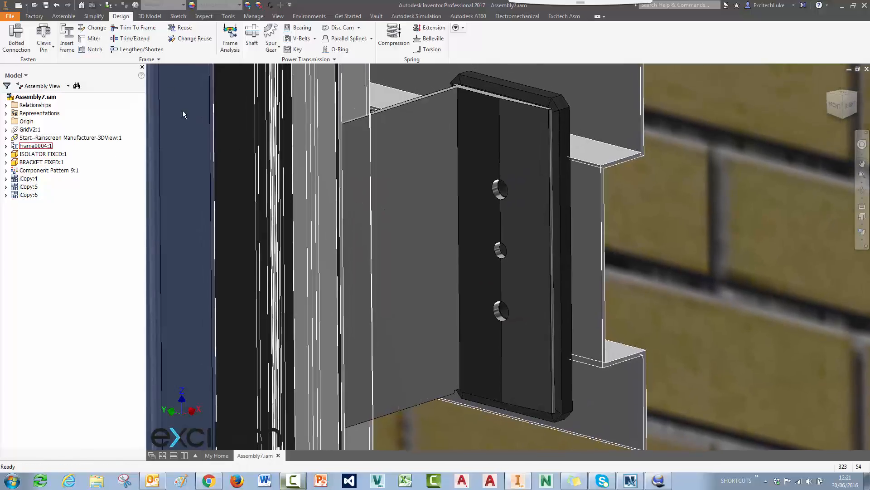
left_click(63, 16)
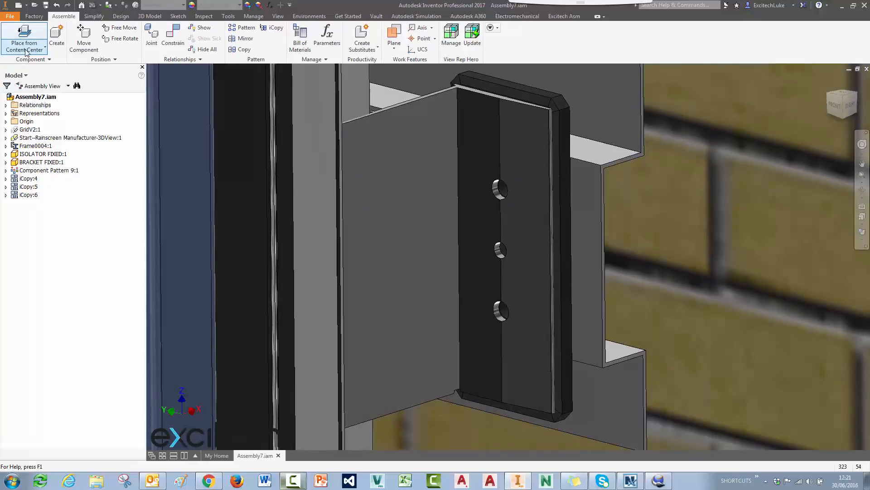
Step: Choose a bolt from Content Center Fasteners > Bolts for AutoDrop placement
left_click(49, 59)
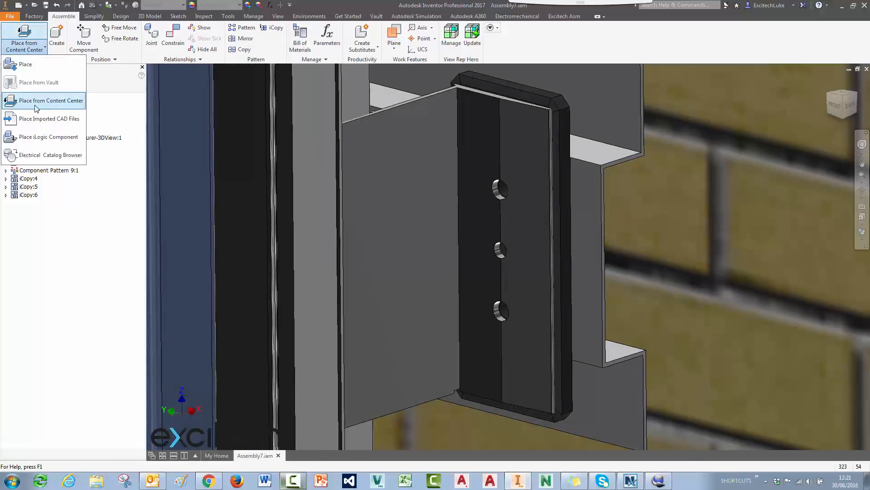
left_click(50, 101)
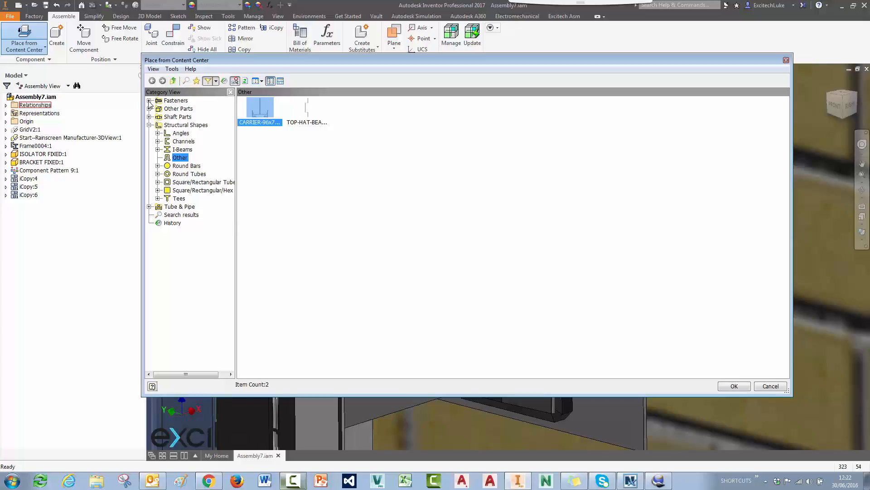
left_click(149, 101)
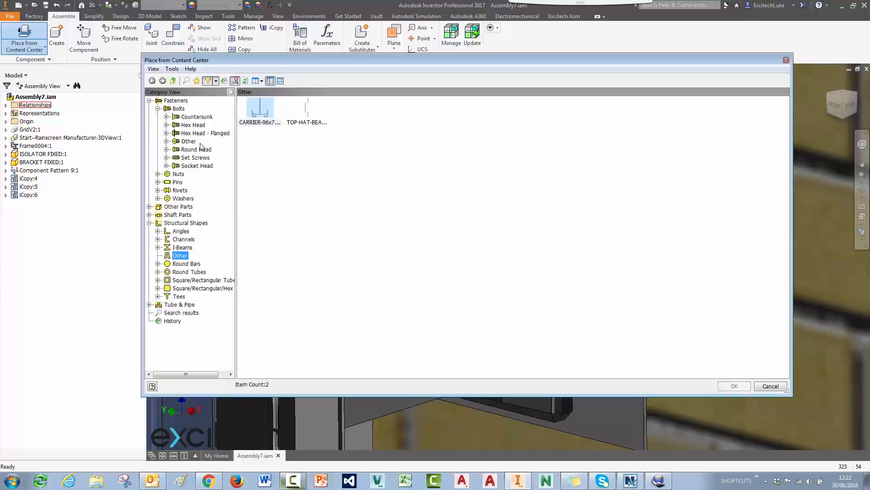
left_click(205, 133)
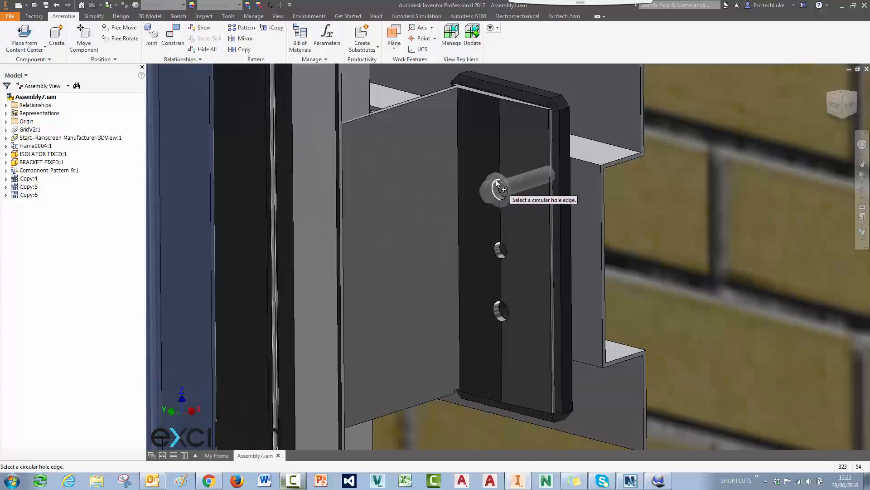
Step: Drop the bolt into the upper hole and convert it to a Bolted Connection
left_click(498, 189)
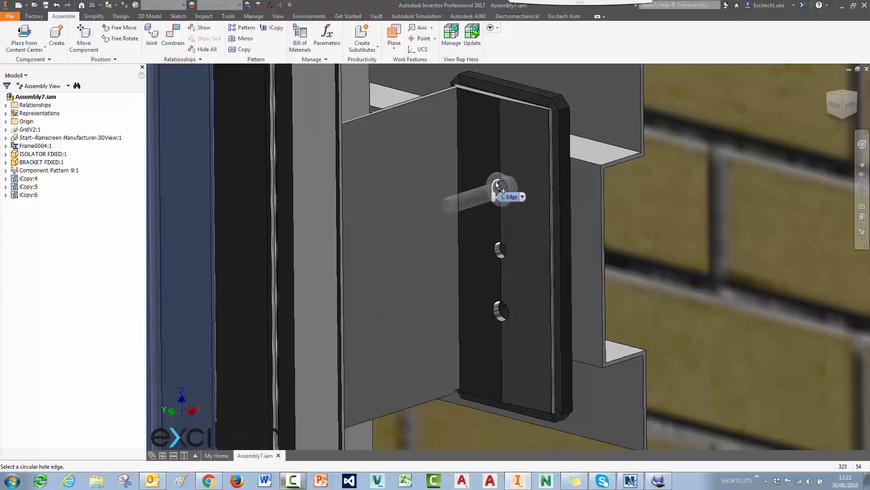
left_click(498, 184)
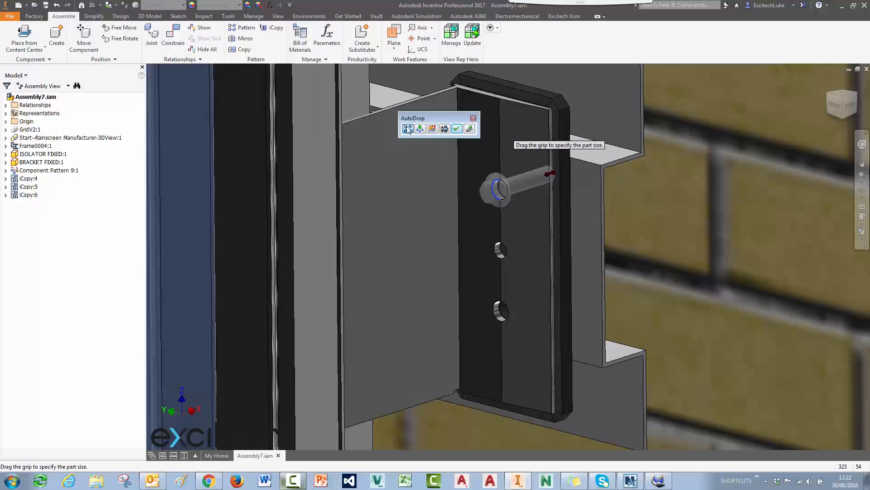
mouse_move(407, 128)
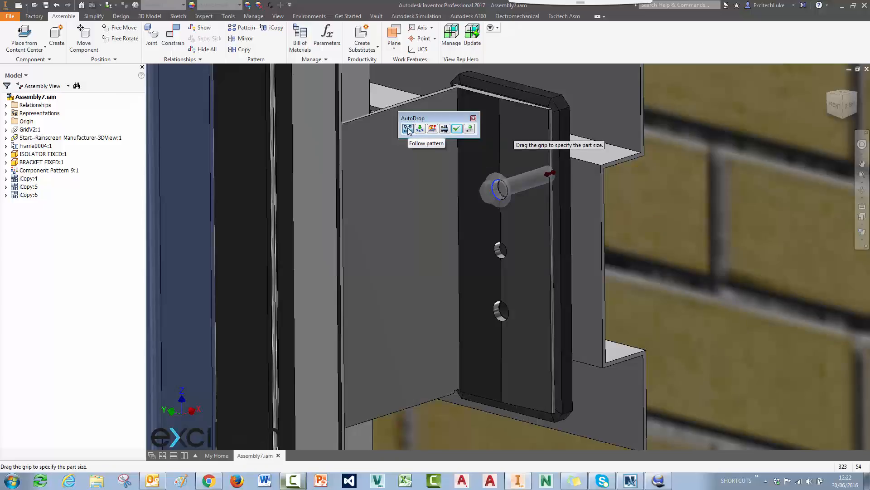
mouse_move(445, 128)
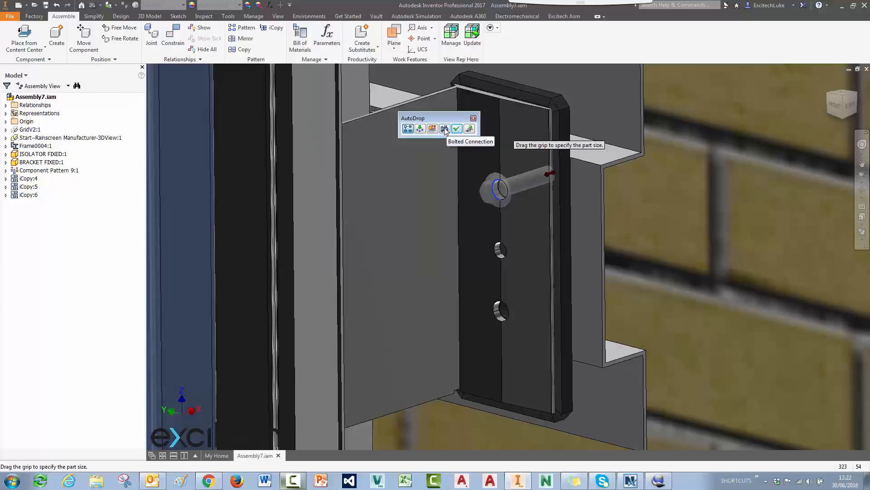
left_click(445, 128)
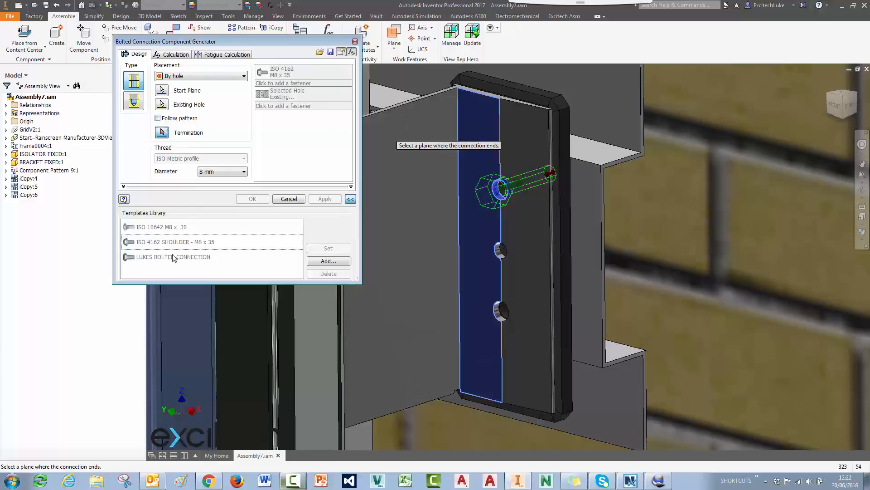
mouse_move(186, 257)
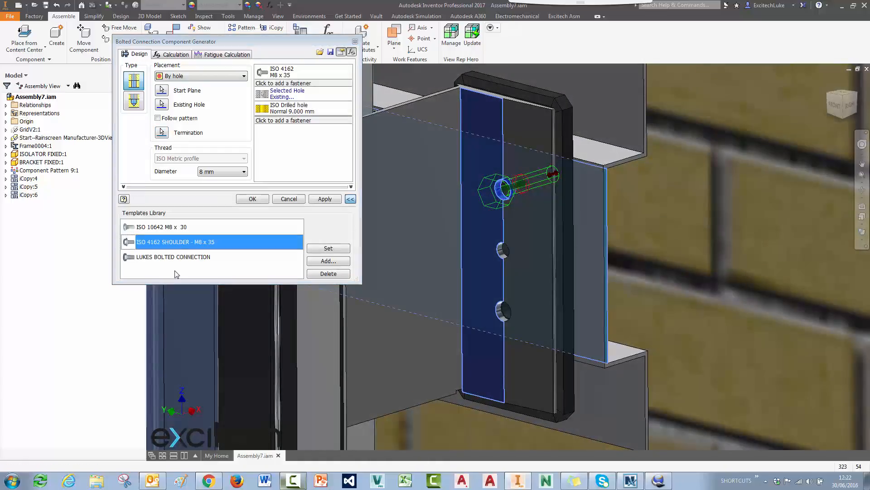
Step: Apply the LUKES BOLTED CONNECTION template with Follow pattern and create the connections
left_click(173, 257)
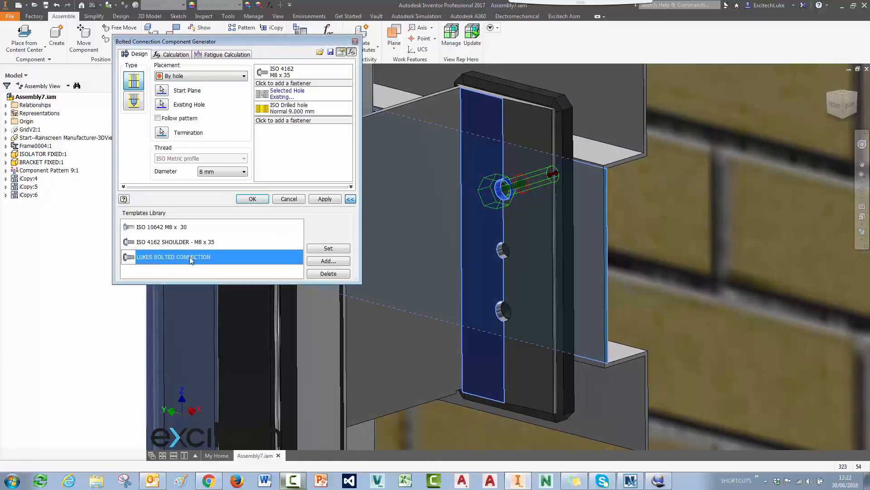
left_click(329, 248)
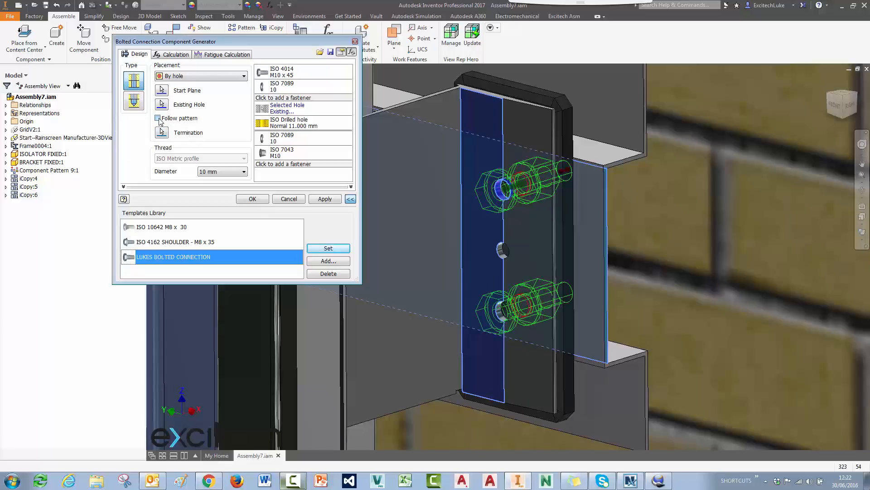
left_click(158, 117)
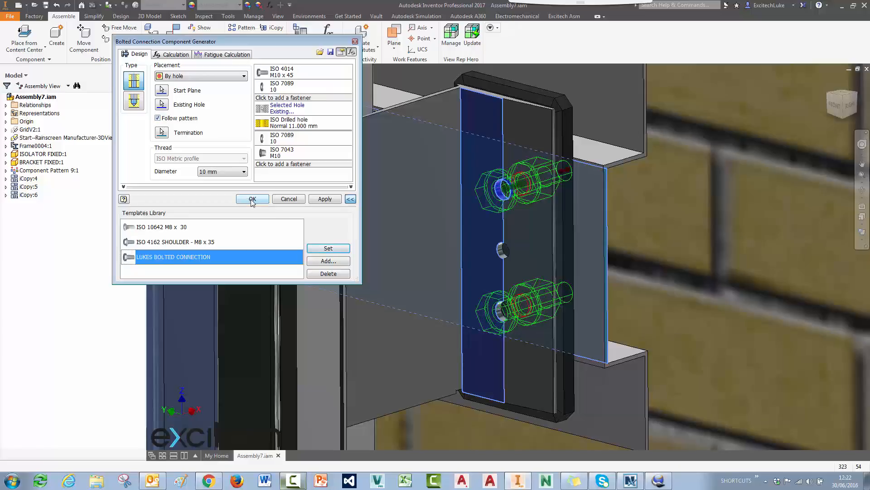
left_click(252, 198)
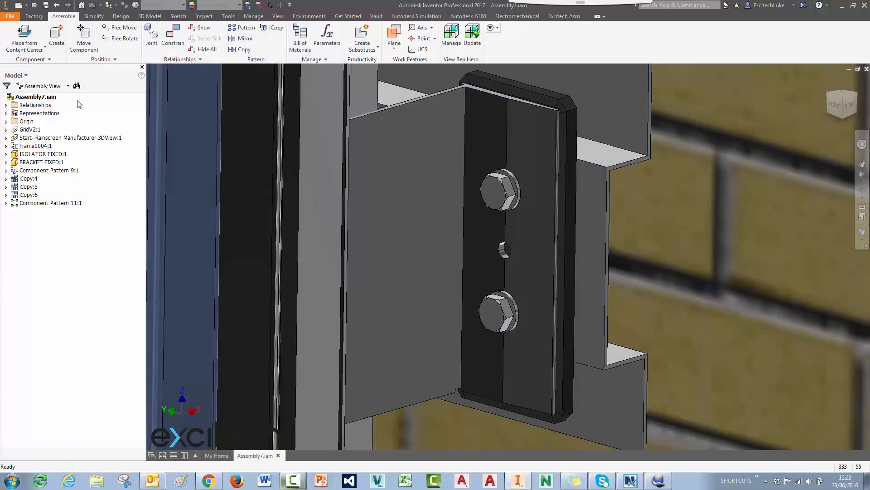
mouse_move(23, 33)
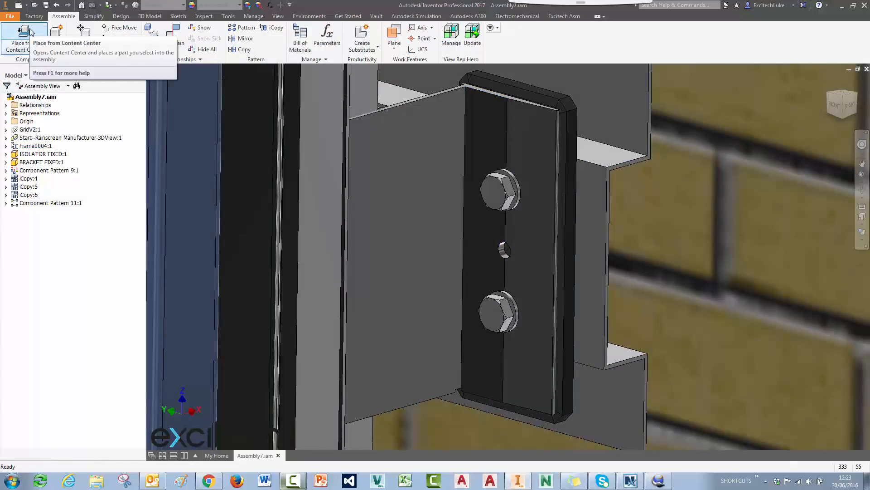
Step: Reopen Content Center and toggle AutoDrop with flanged hex-head bolts shown
left_click(24, 38)
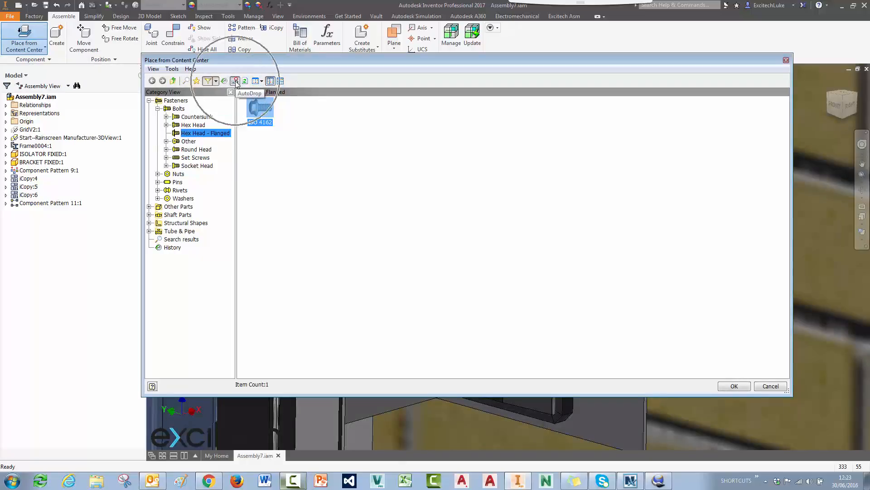
left_click(216, 82)
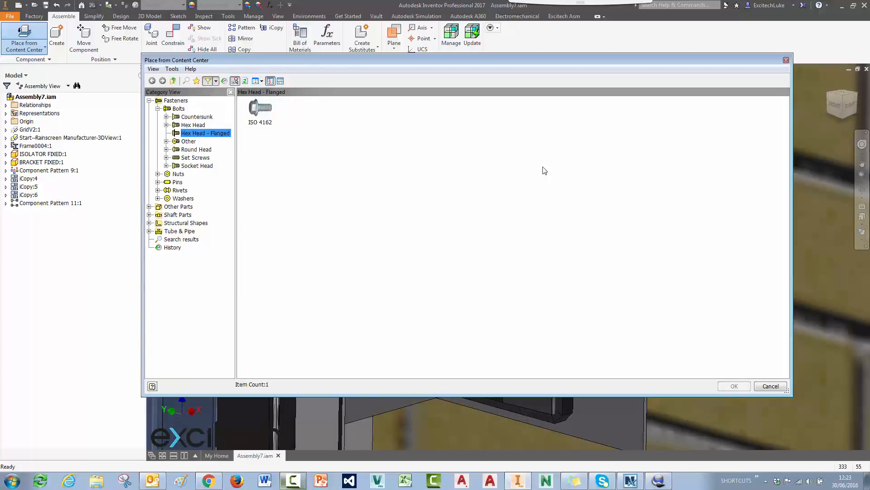
mouse_move(533, 178)
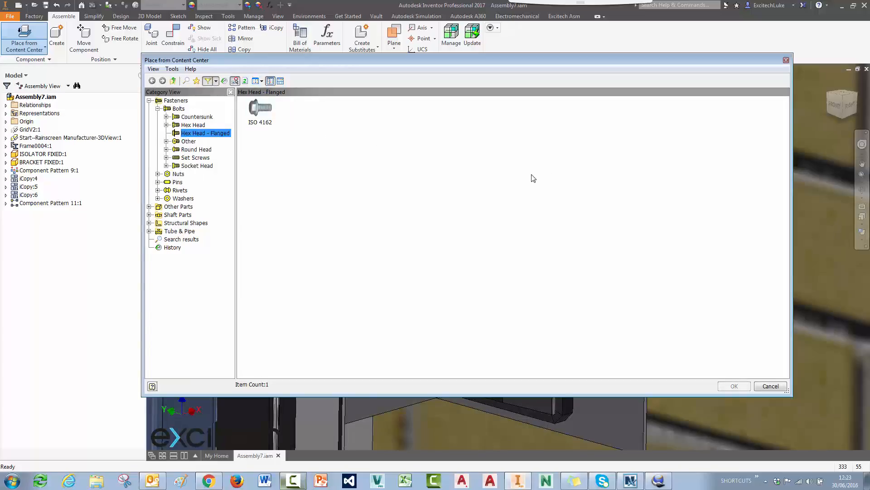